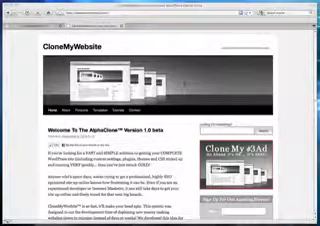
pyautogui.scroll(-3)
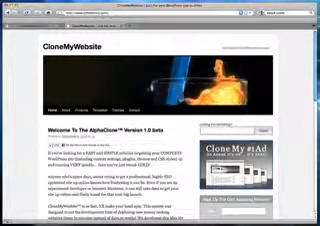
pyautogui.scroll(-3)
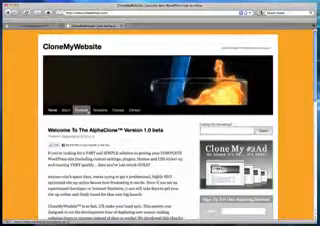
pyautogui.scroll(-3)
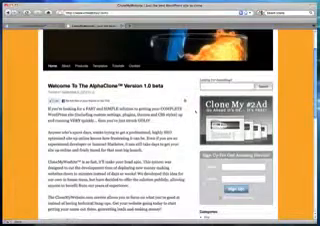
pyautogui.scroll(-3)
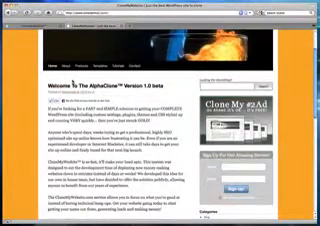
pyautogui.scroll(-3)
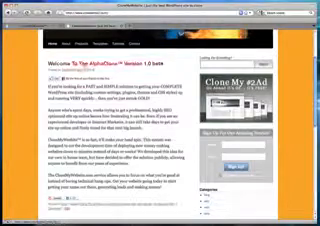
pyautogui.scroll(-3)
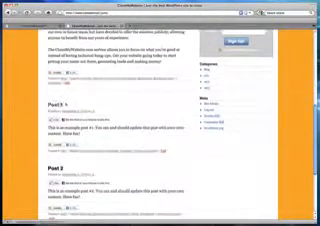
pyautogui.scroll(-3)
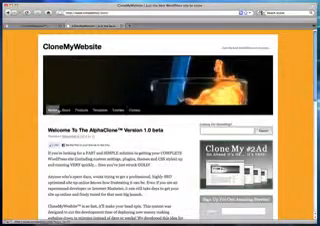
pyautogui.scroll(-3)
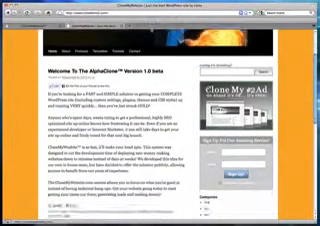
pyautogui.scroll(-3)
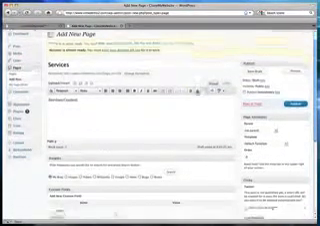
pyautogui.scroll(-3)
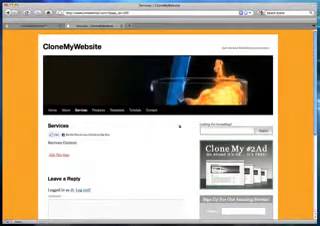
pyautogui.scroll(-3)
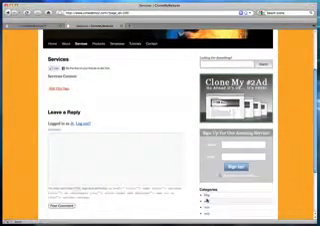
pyautogui.scroll(-3)
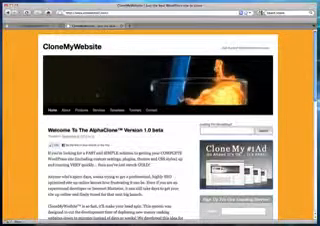
pyautogui.scroll(-3)
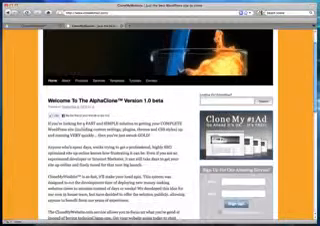
pyautogui.scroll(-3)
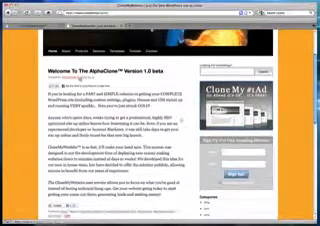
pyautogui.scroll(-3)
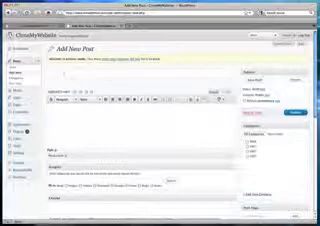
pyautogui.write('Post 4')
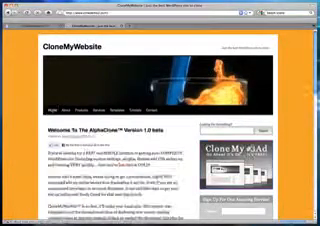
pyautogui.scroll(-3)
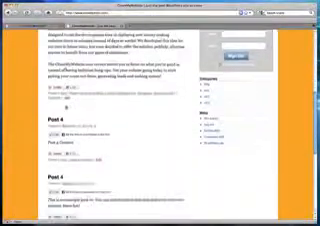
pyautogui.scroll(-3)
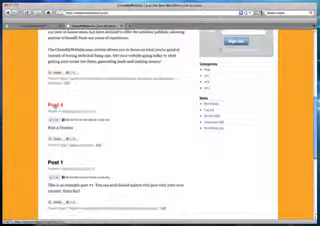